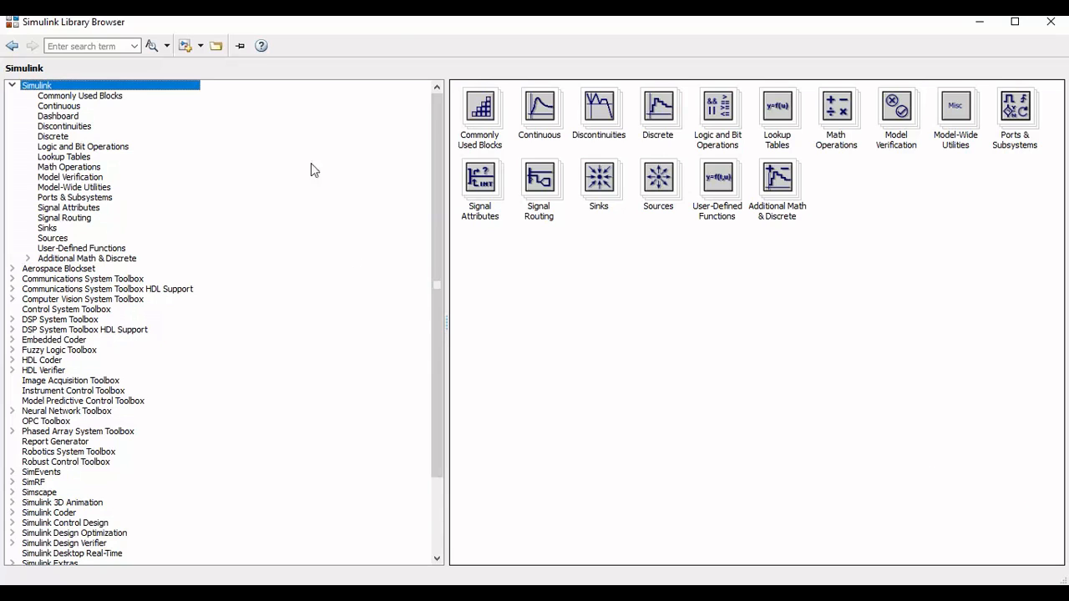
mouse_move(194, 99)
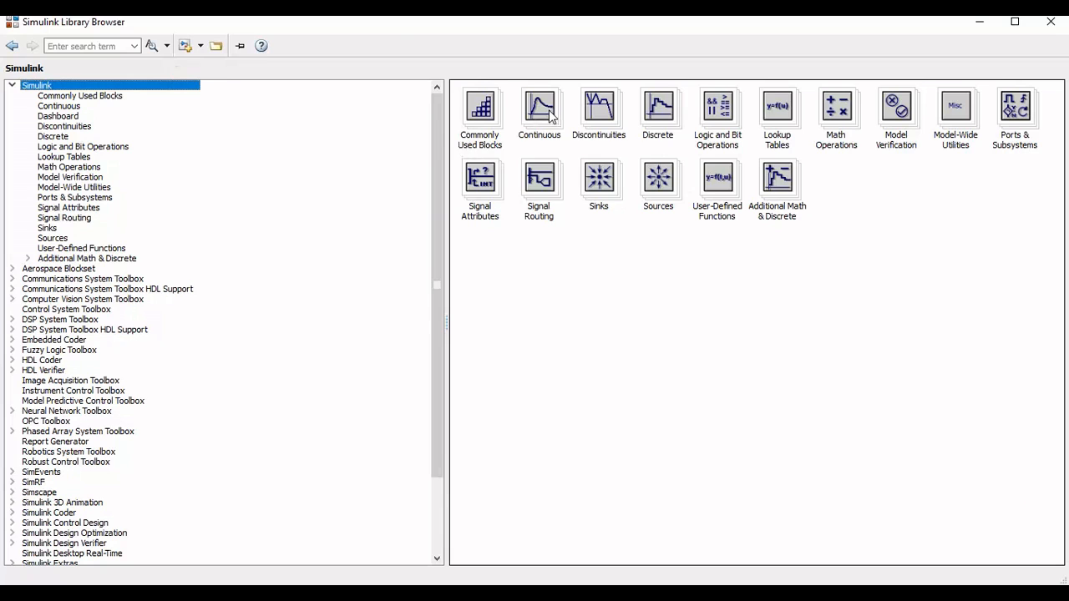
Drag a Transfer Fcn block from the Continuous library into the untitled model
left_click(538, 106)
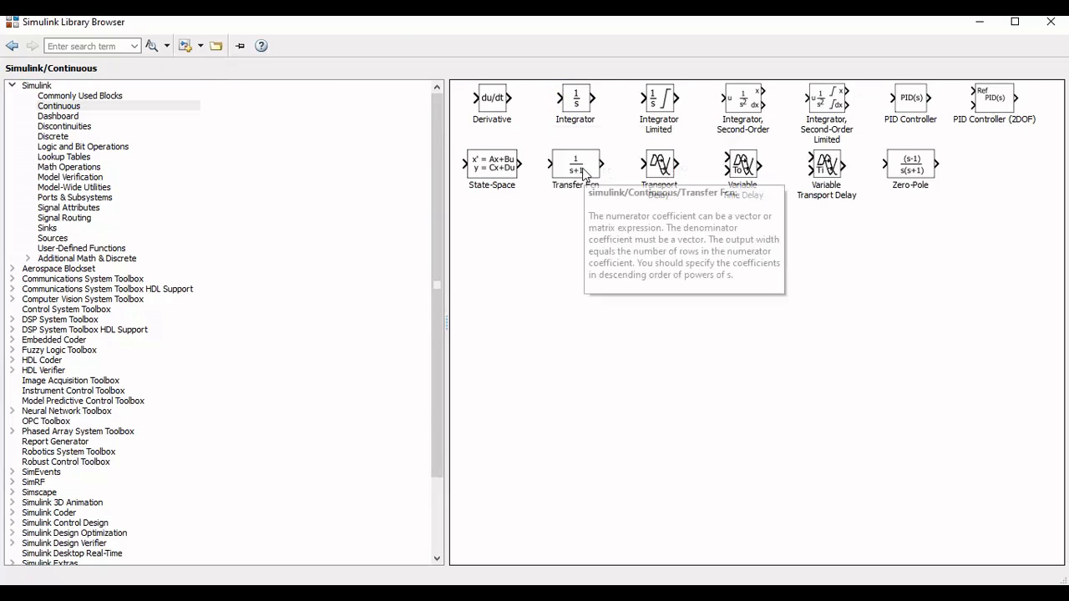
left_click(575, 167)
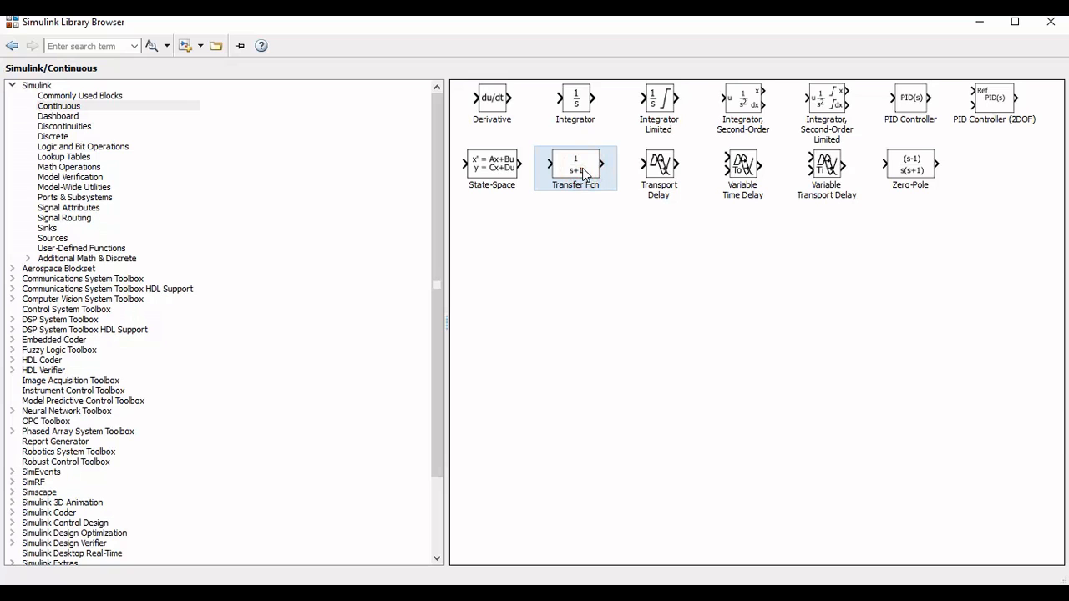
left_click_drag(574, 167, 391, 284)
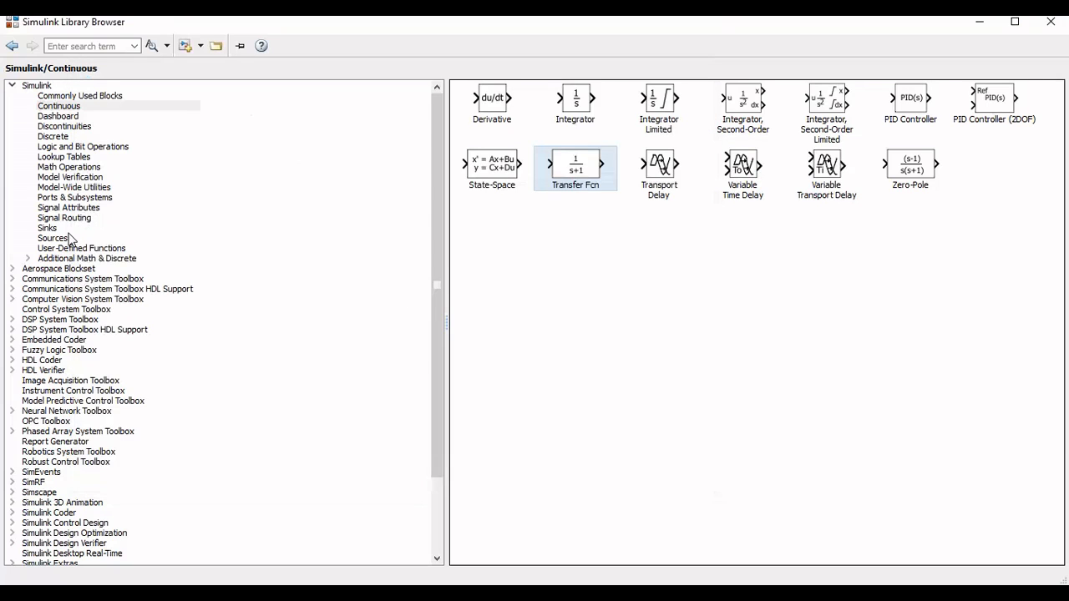
Add a Step block from Sources and a Scope block from Sinks beside the Transfer Fcn
left_click(53, 237)
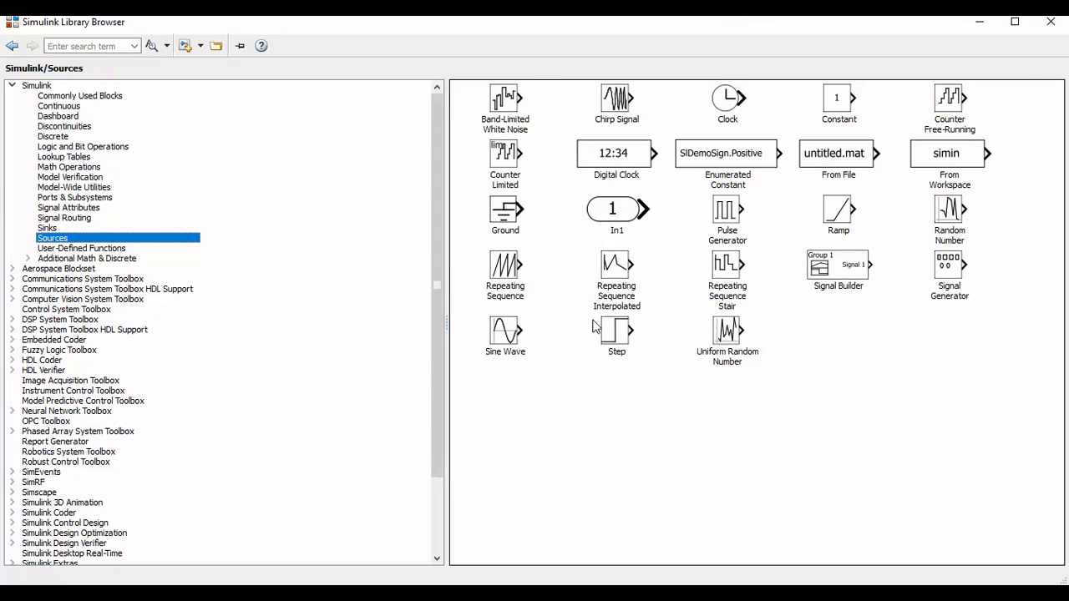
left_click(616, 334)
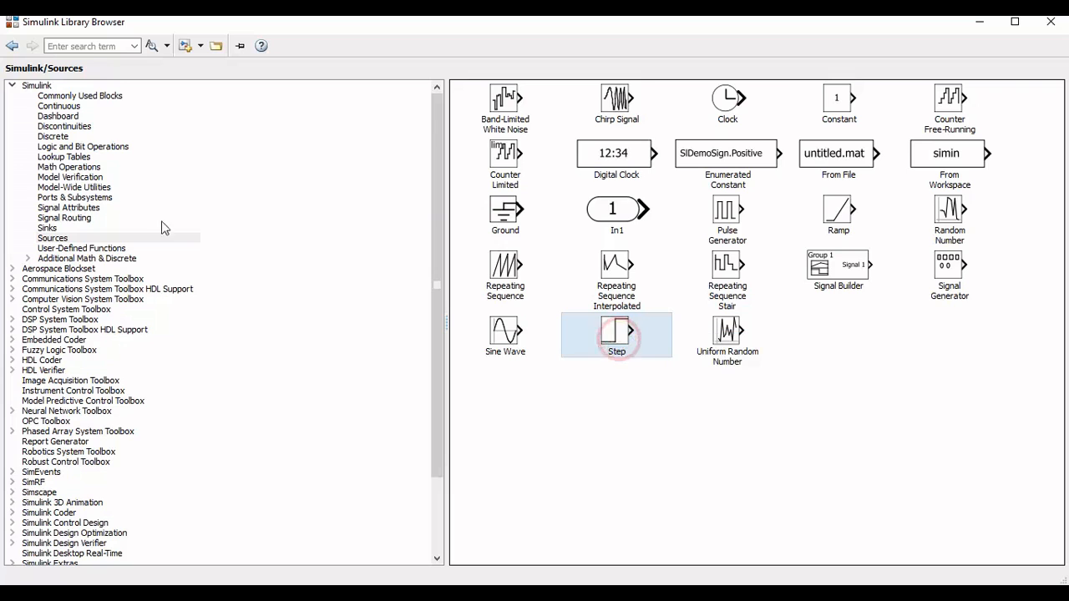
left_click(47, 227)
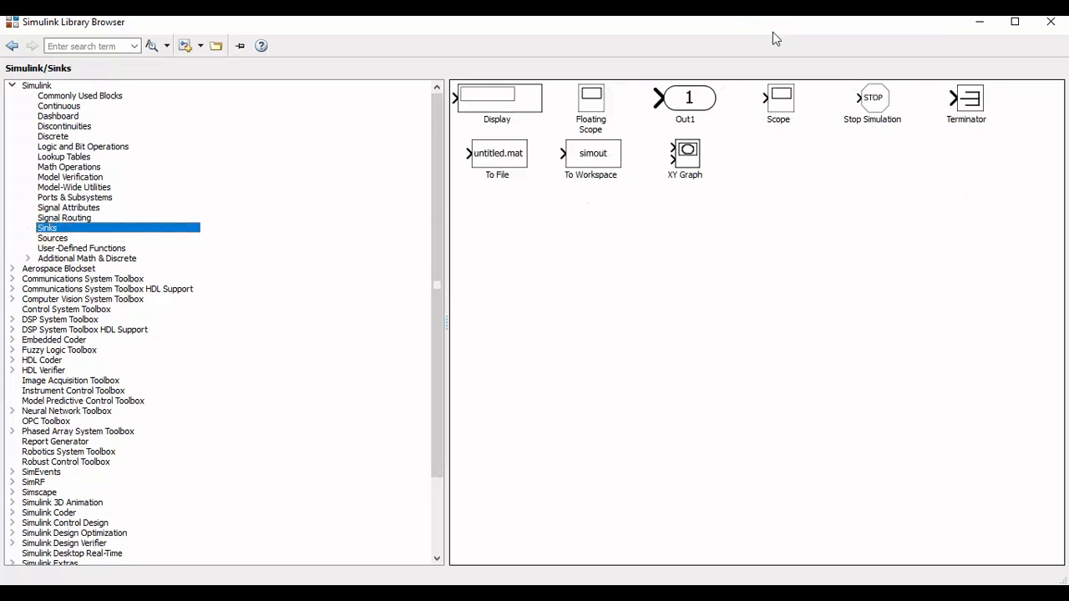
left_click(779, 99)
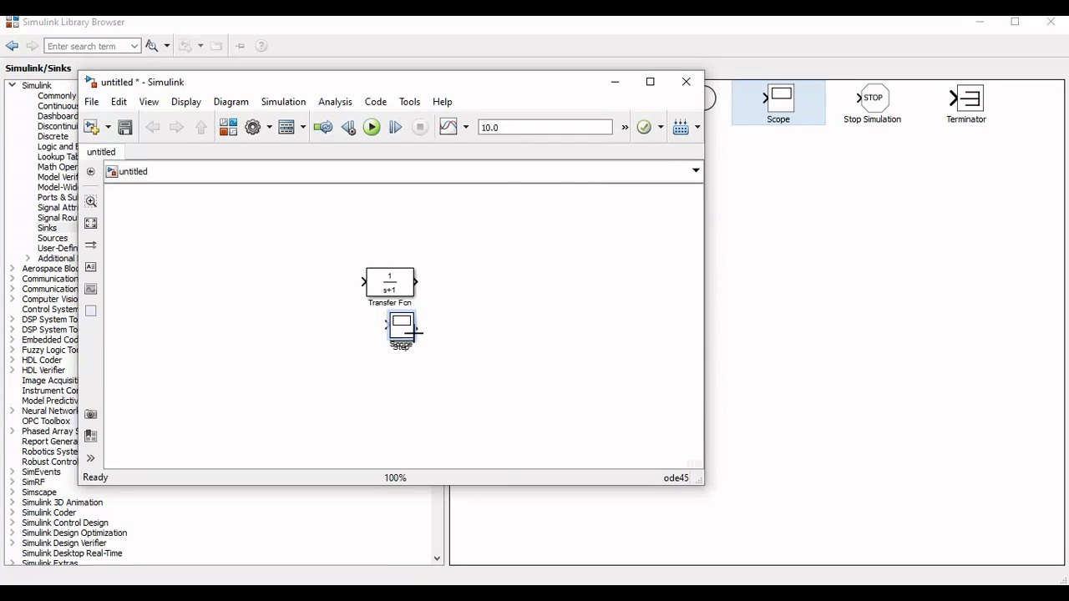
Line up the blocks and wire Step → Transfer Fcn → Scope in series
left_click(401, 331)
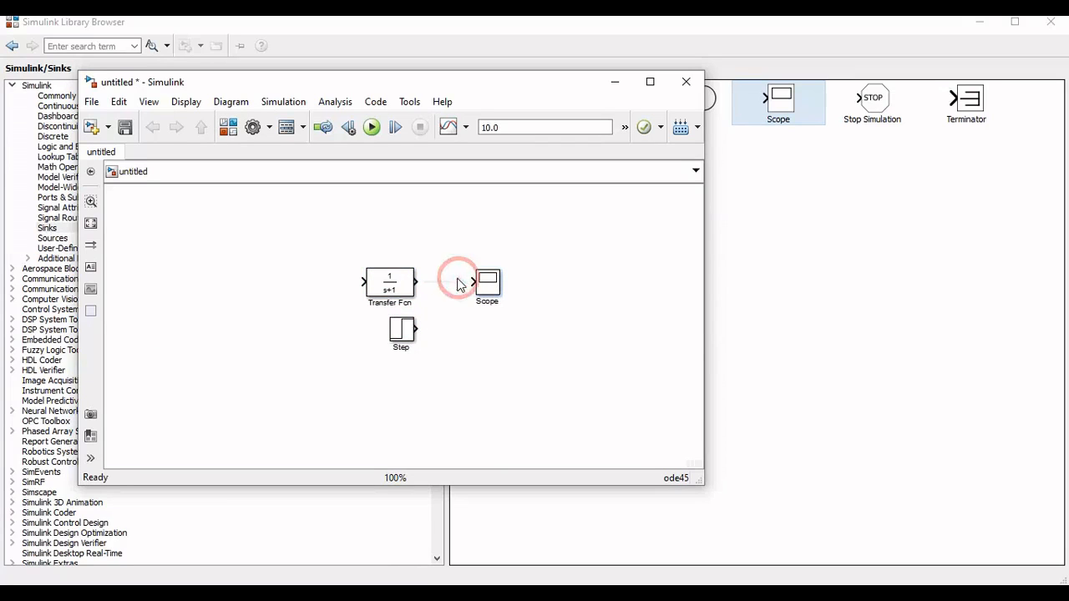
left_click_drag(401, 334, 292, 309)
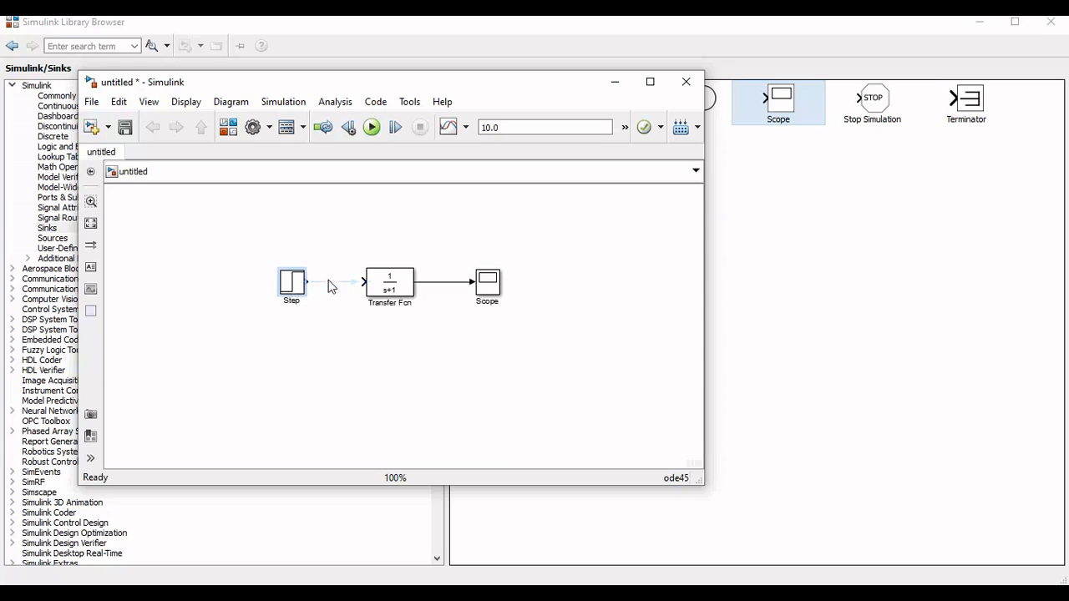
left_click(334, 281)
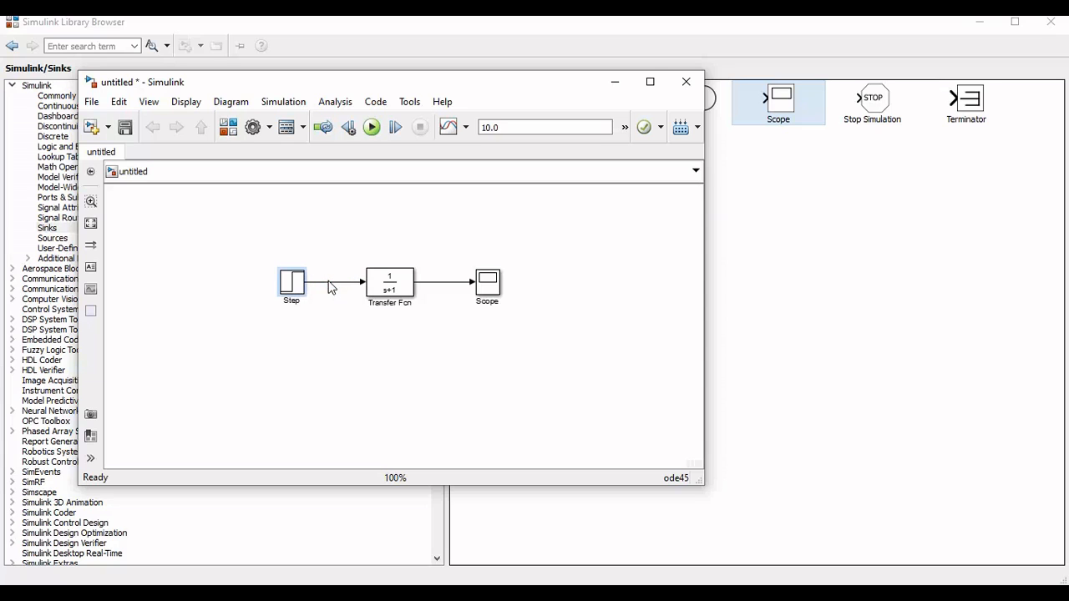
Set the Transfer Fcn numerator to [5] and denominator to [1 5], giving 5/(s+5)
double_click(390, 284)
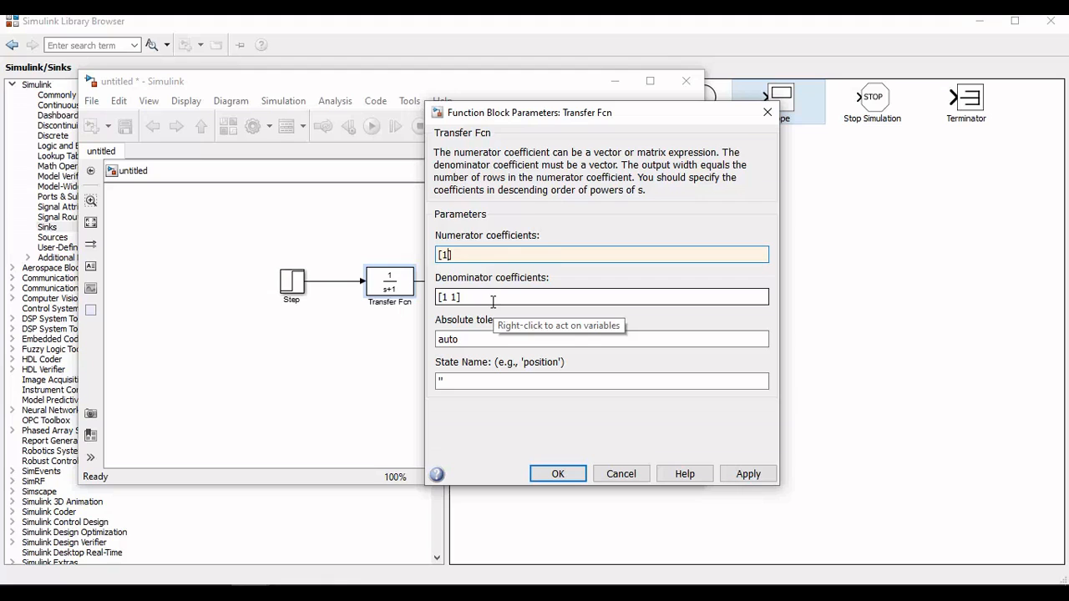
type("5")
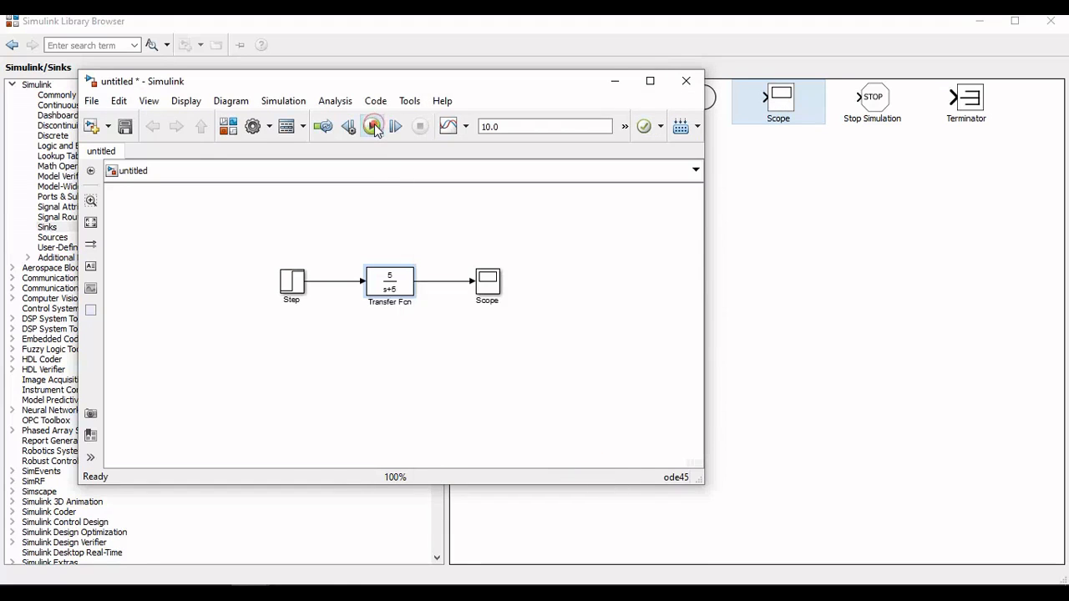
Run the simulation and show the autoscaled step response in a maximized Scope window
left_click(372, 127)
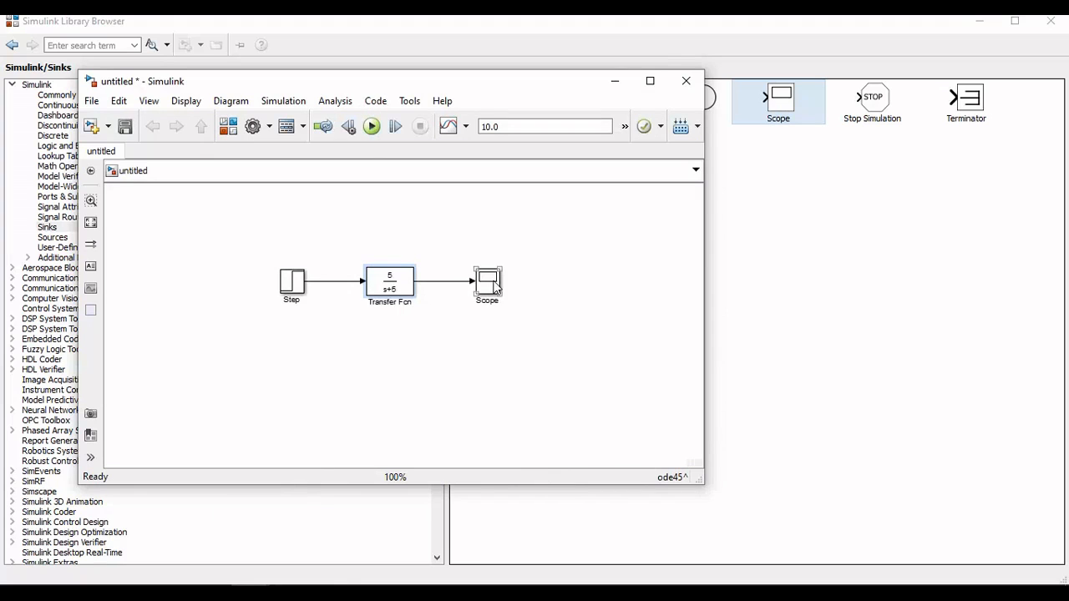
double_click(488, 281)
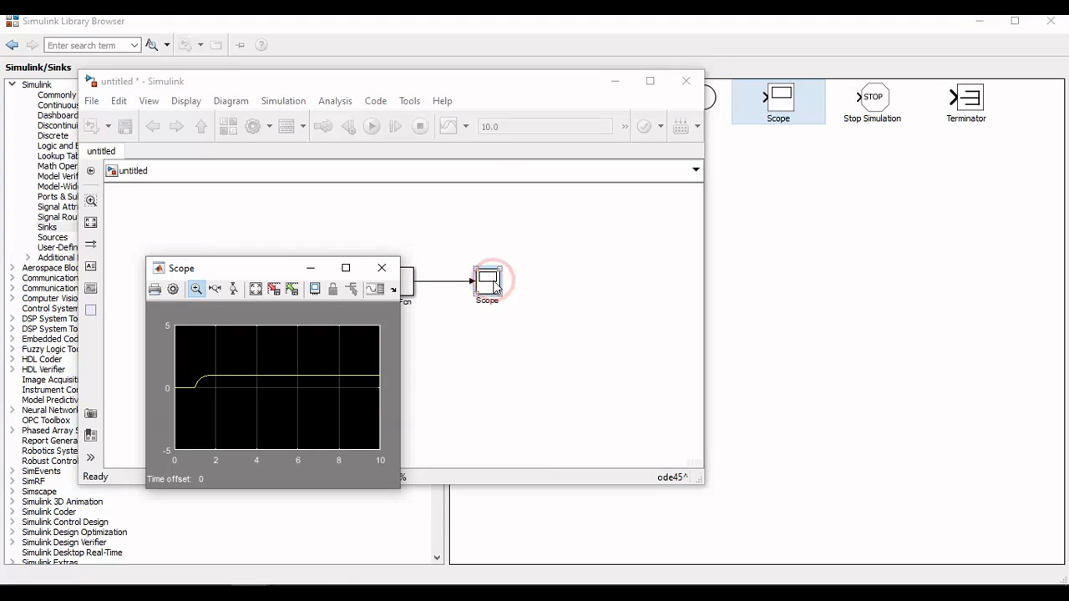
left_click(344, 267)
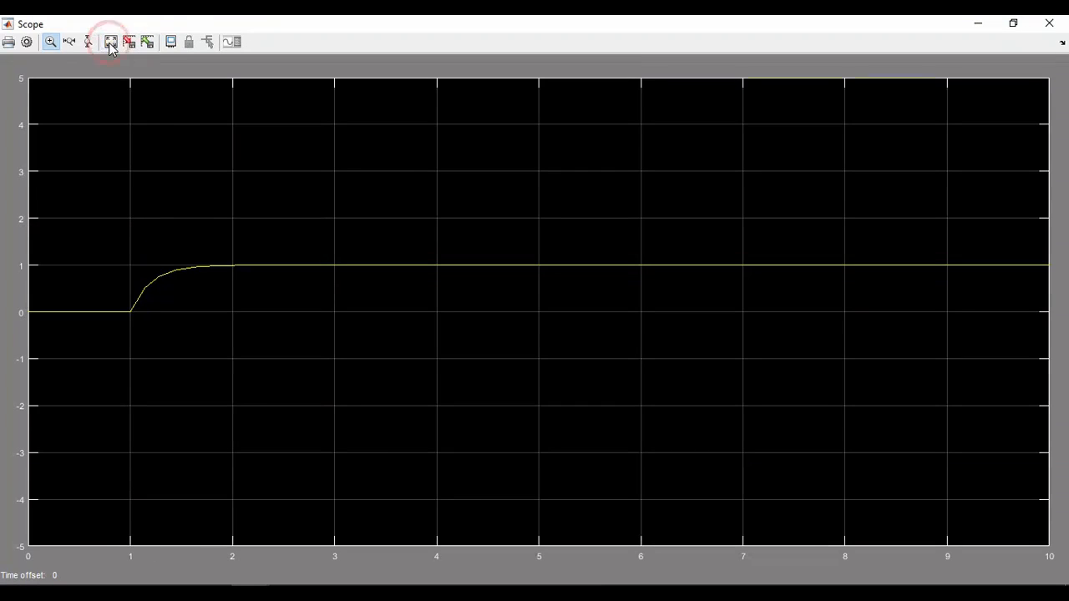
left_click(110, 41)
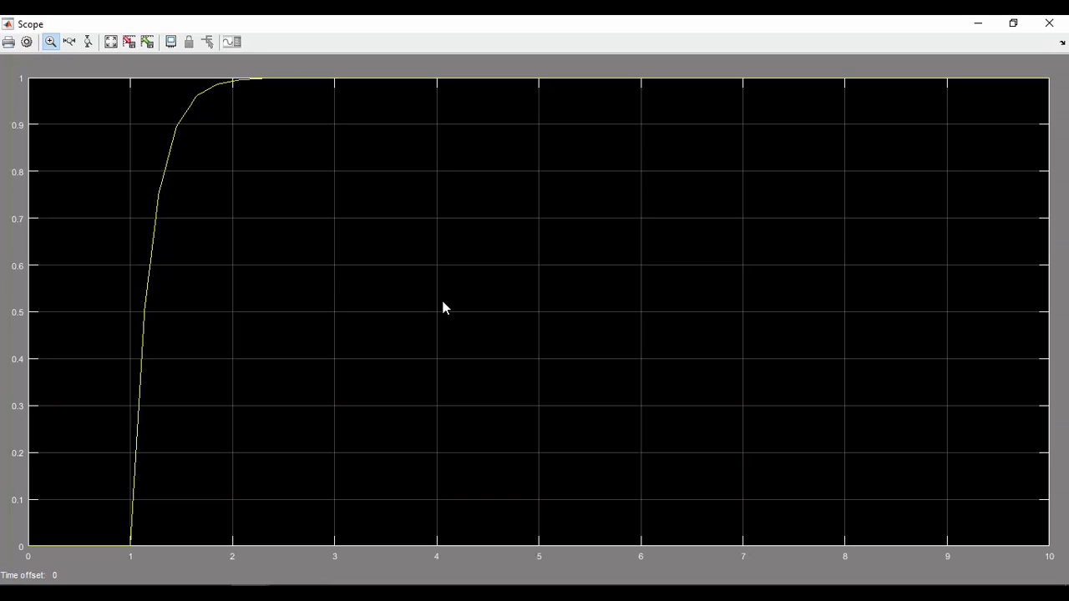